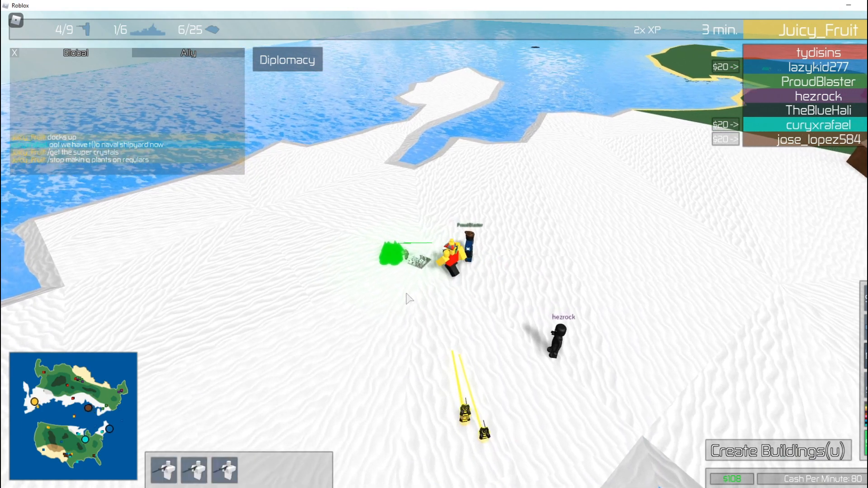
# - Garrison the troops aboard the boat on the water, then bring up the empty unit-and-building tier list
pyautogui.click(776, 450)
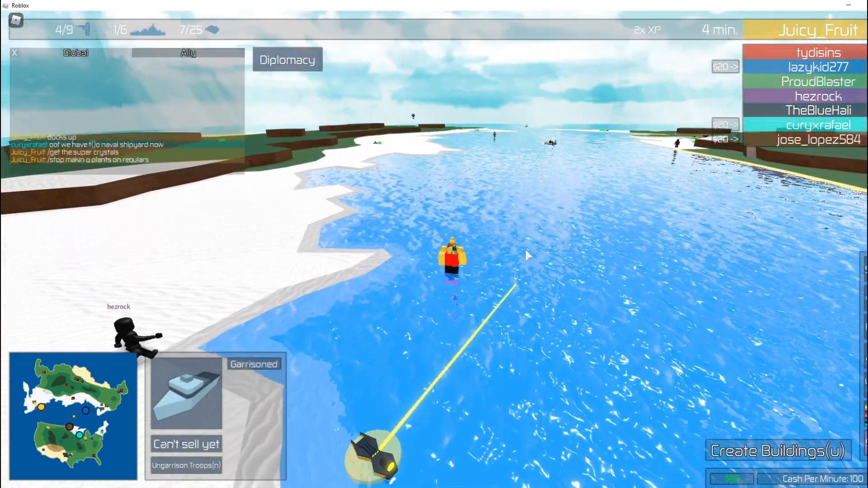
pyautogui.click(775, 451)
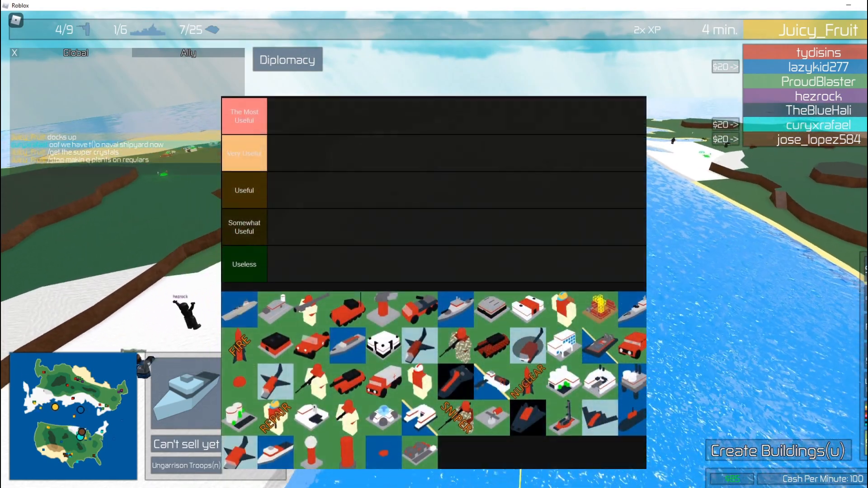